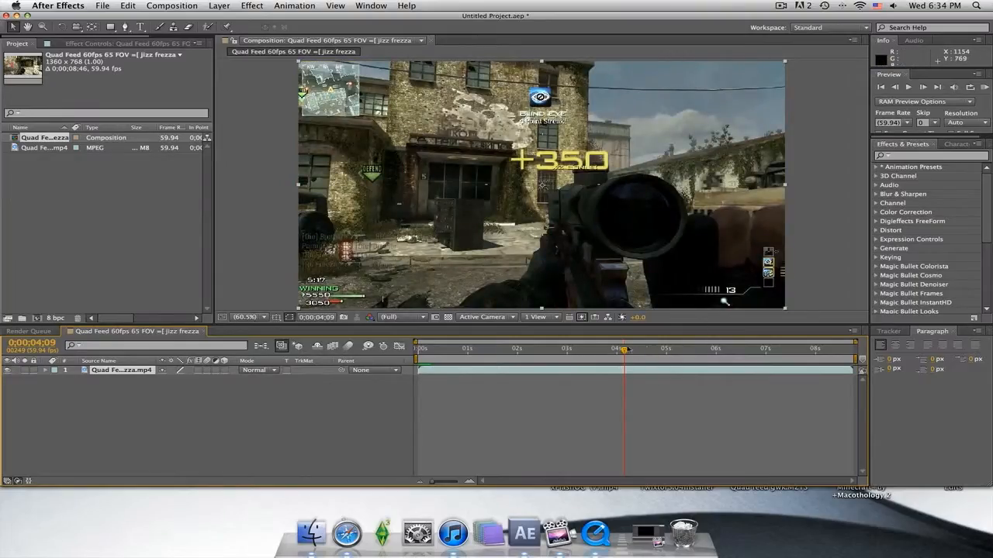
- Scrub to a slightly later frame and expand Animation Presets to reveal User Presets
drag(624, 348, 616, 348)
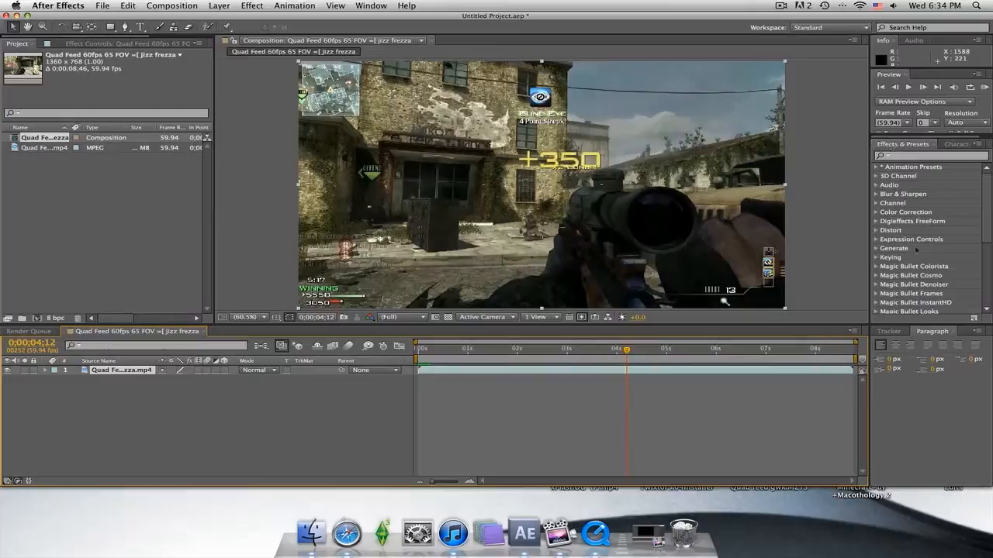
scroll(down, 3)
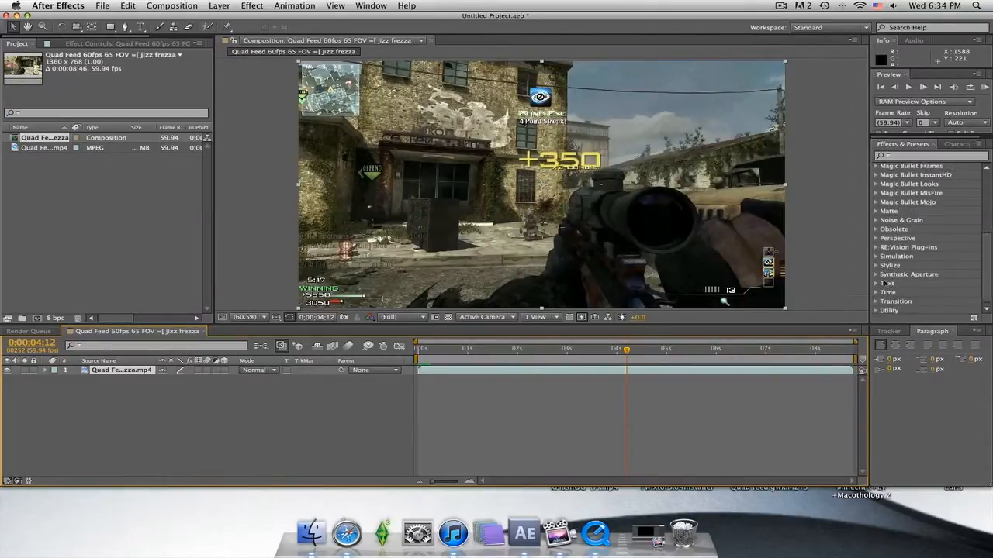
scroll(up, 3)
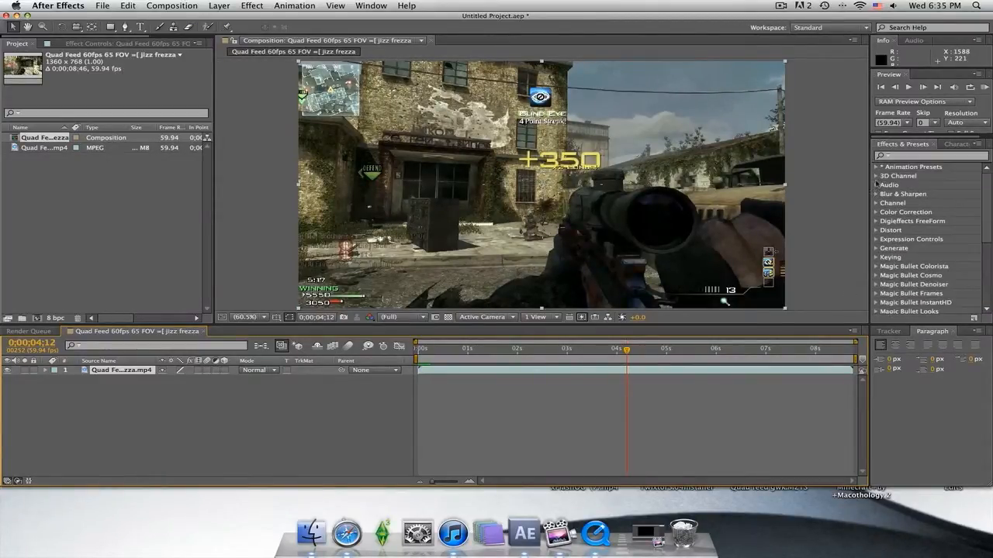
click(879, 167)
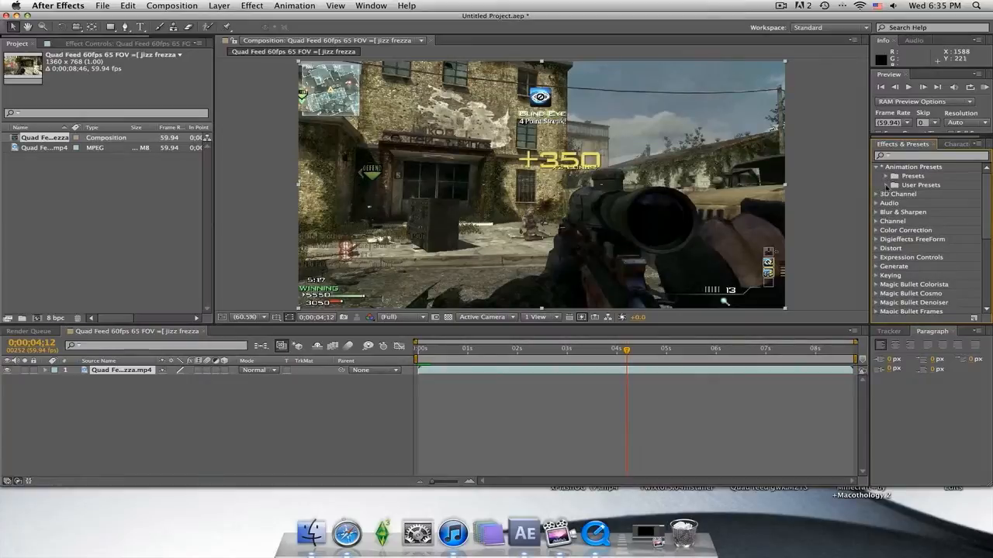
click(887, 185)
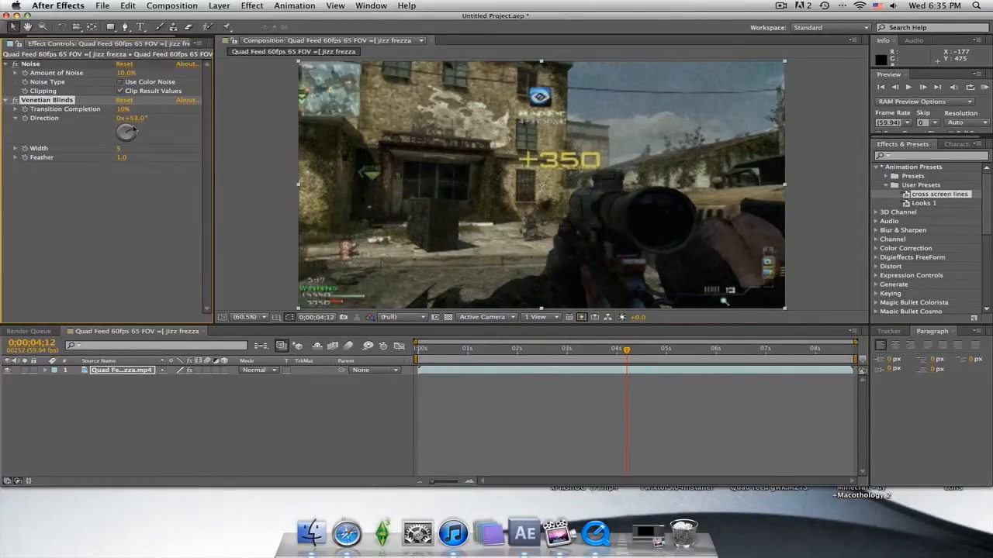
- Set Venetian Blinds direction to 52°, feather to 3.0 and width to 15
double_click(131, 118)
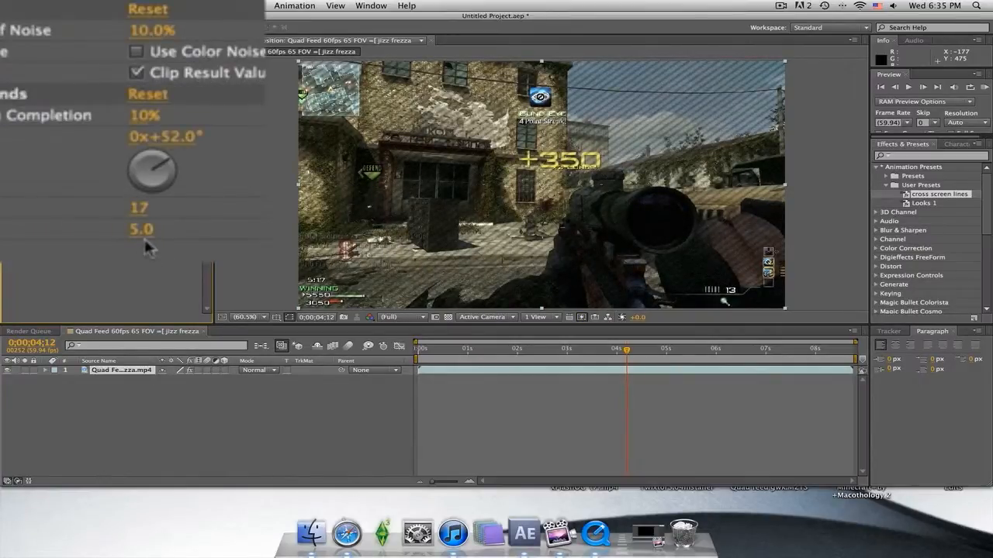
drag(140, 229, 152, 236)
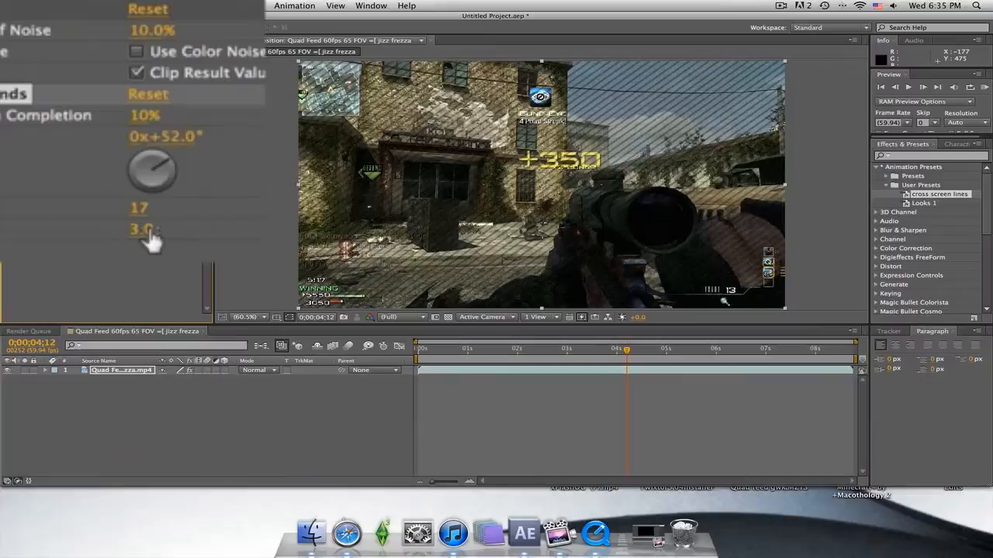
double_click(138, 208)
text(15)
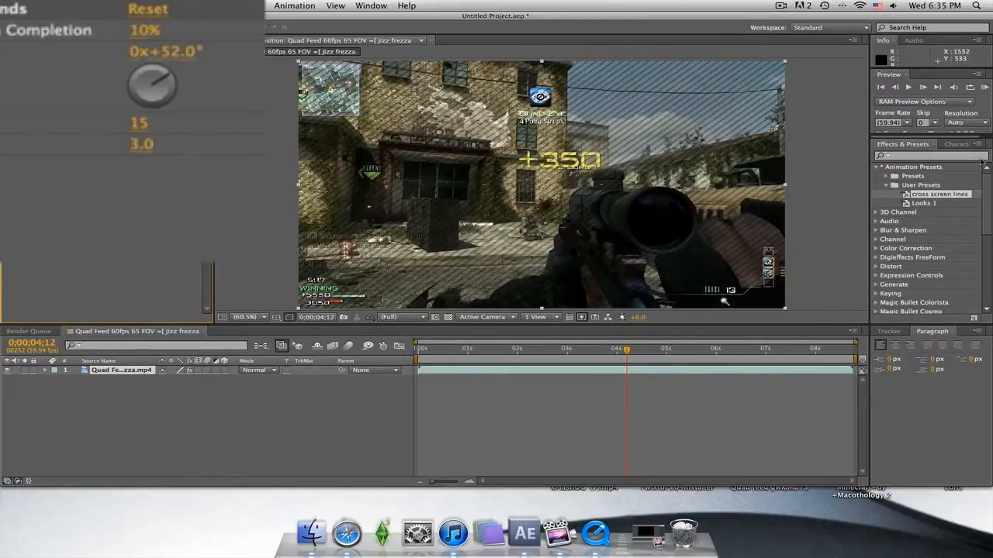
- Search the Effects & Presets panel for Magic Bullet Looks
click(878, 166)
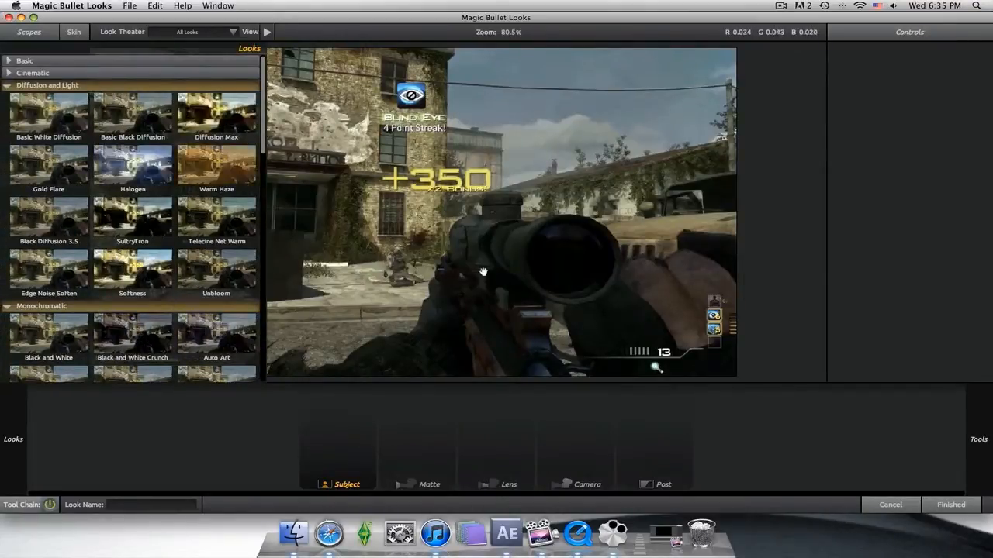
- Load a look with Exposure, Haze/Flare, Chromatic Aberration, Lens Distortion and Pop, then adjust lens distortion
click(131, 165)
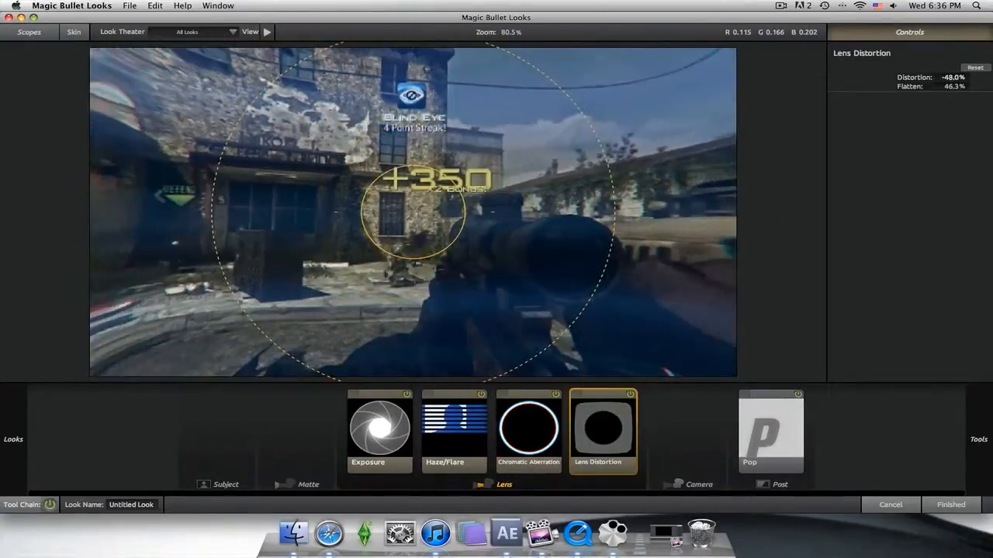
click(975, 67)
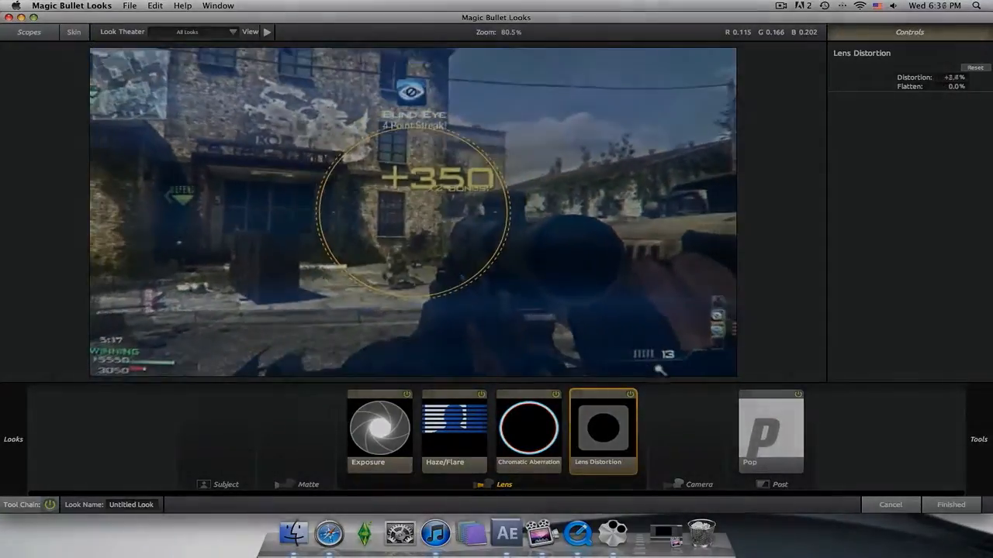